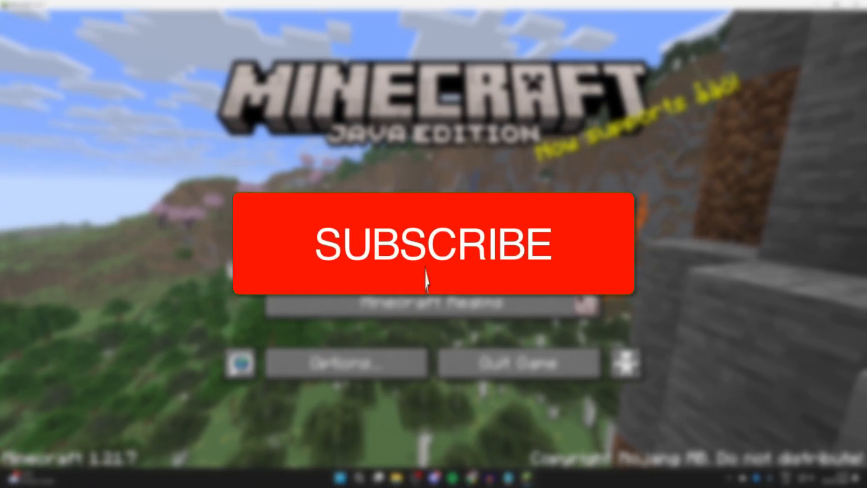
Step: Download Sodium's mc1.21.6-0.6.13-fabric build from its Modrinth Versions list
{"action": "left_click", "coordinate": [431, 243]}
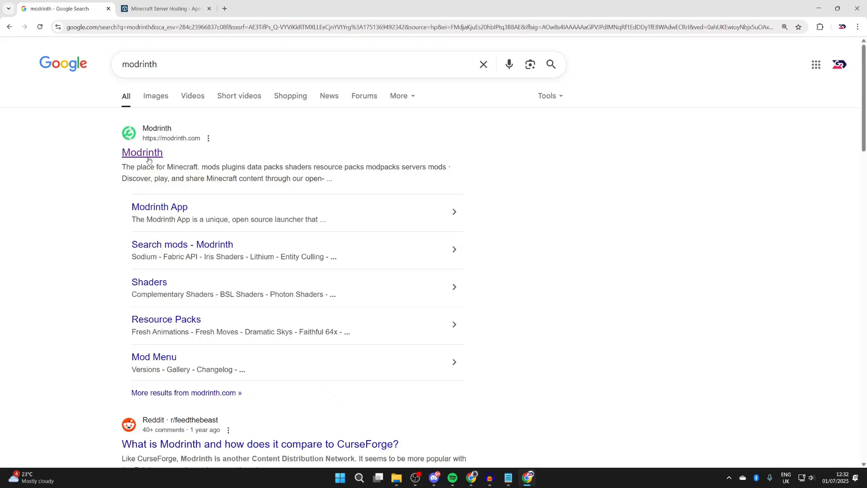
{"action": "left_click", "coordinate": [142, 152]}
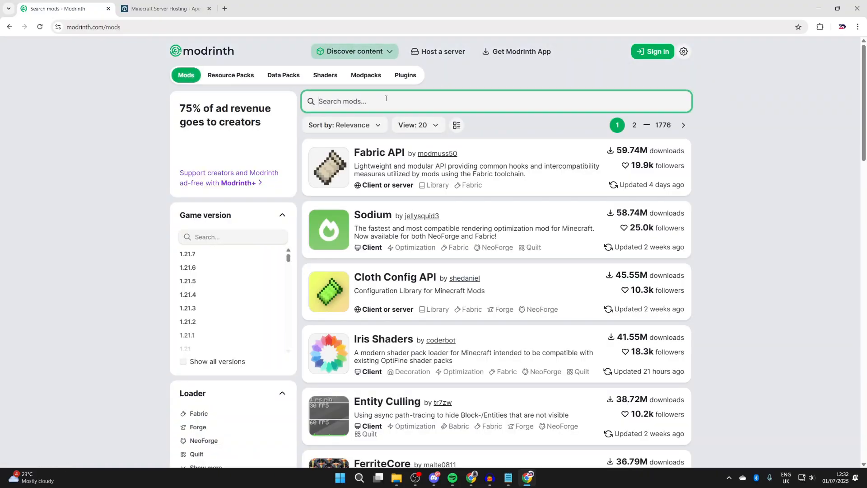
{"action": "left_click", "coordinate": [372, 217]}
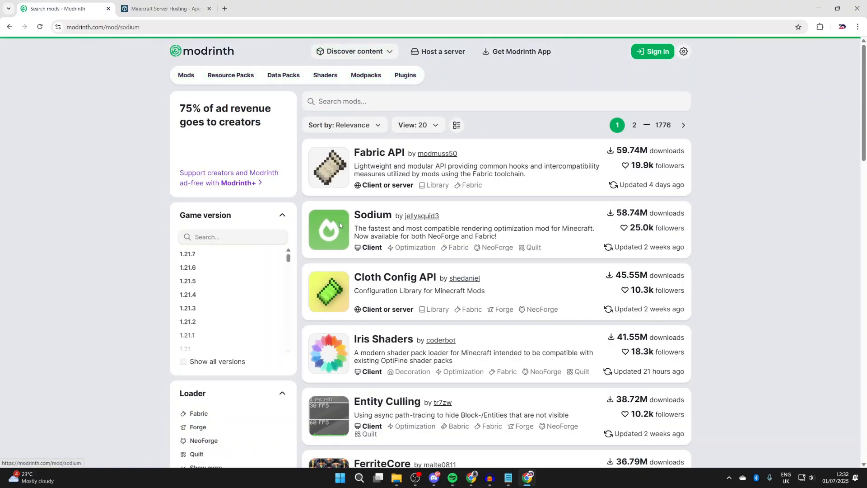
{"action": "left_click", "coordinate": [372, 215]}
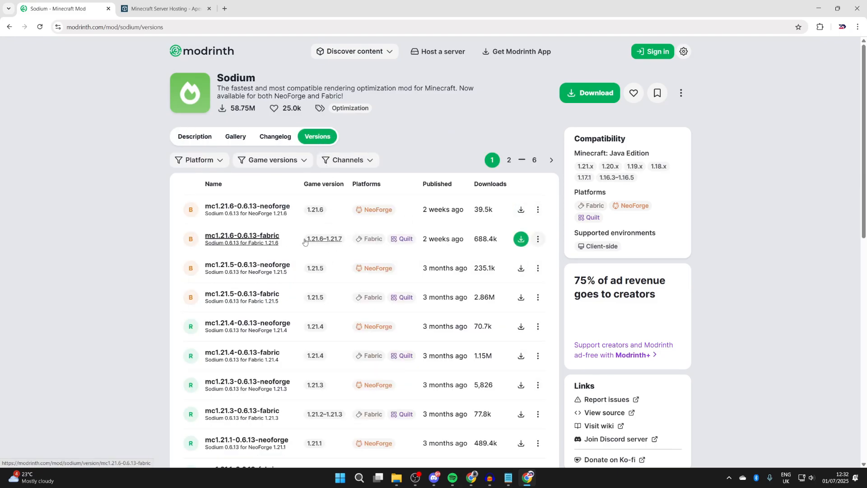
{"action": "mouse_move", "coordinate": [323, 238]}
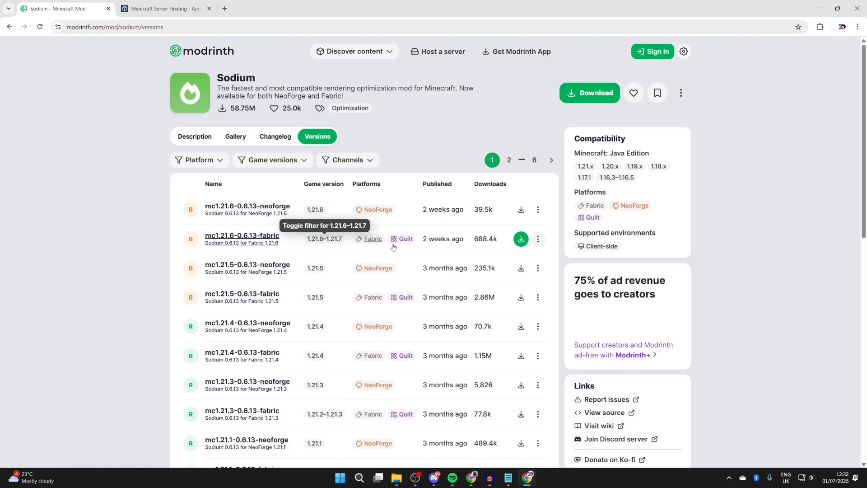
{"action": "left_click", "coordinate": [520, 238]}
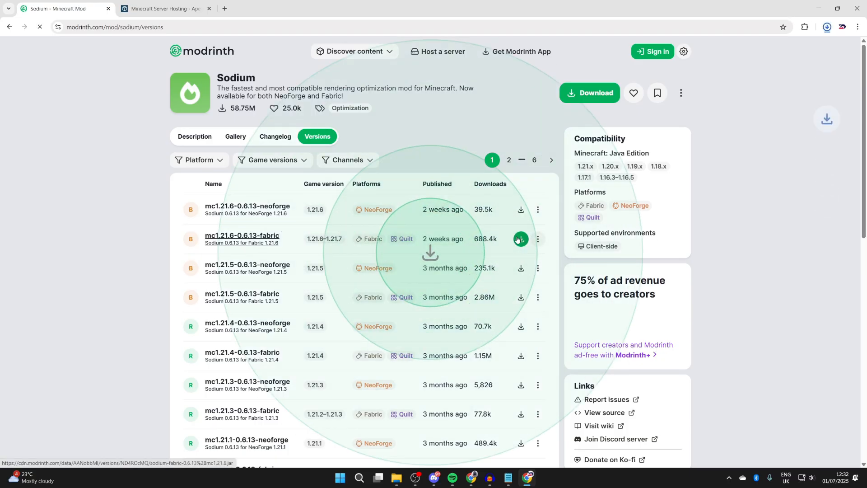
{"action": "left_click", "coordinate": [519, 239]}
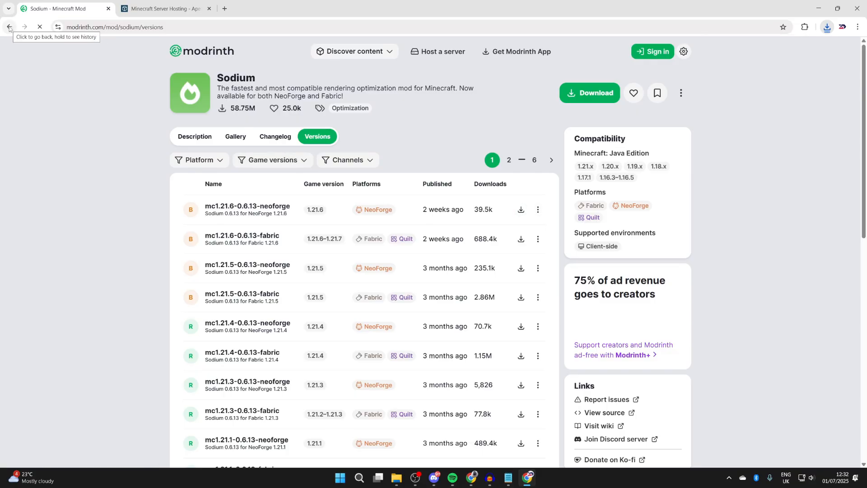
Step: Search 'fabric minecr' and get the Windows Fabric installer from fabricmc.net
{"action": "left_click", "coordinate": [9, 27]}
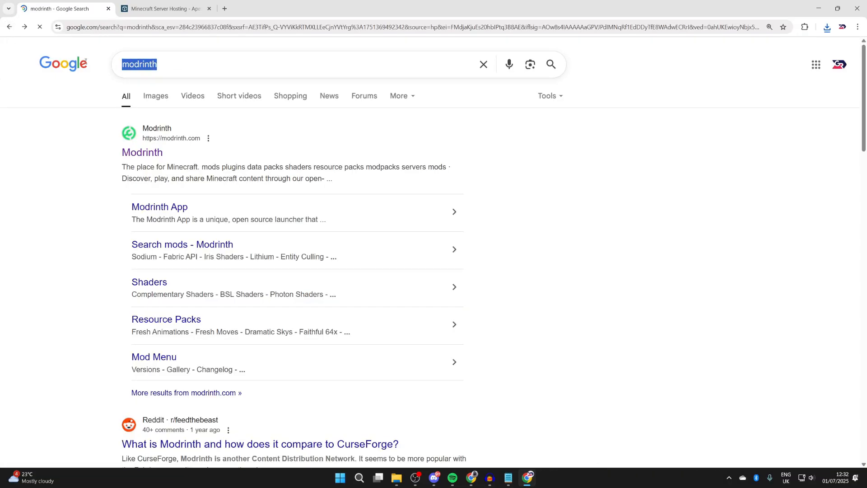
{"action": "type", "text": "fabric minecr"}
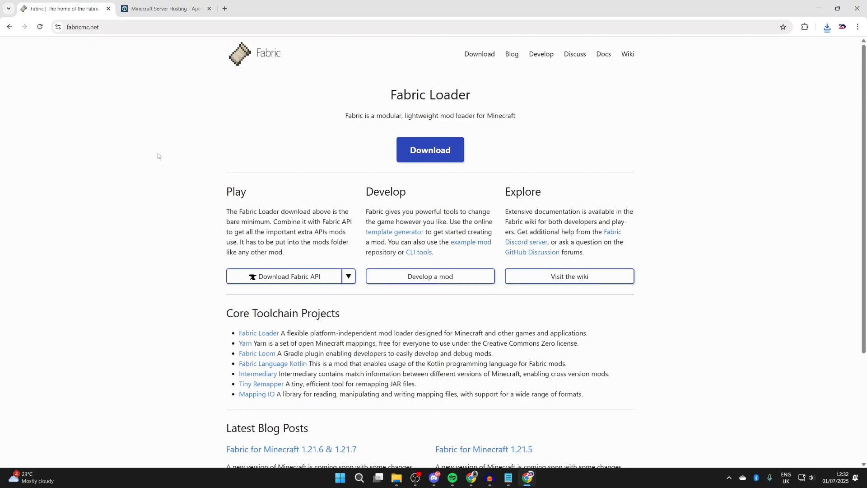
{"action": "left_click", "coordinate": [429, 149]}
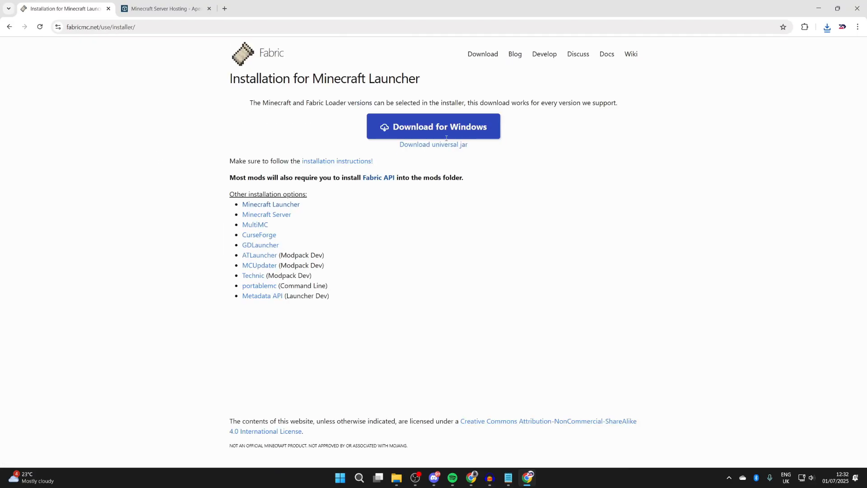
{"action": "left_click", "coordinate": [433, 126]}
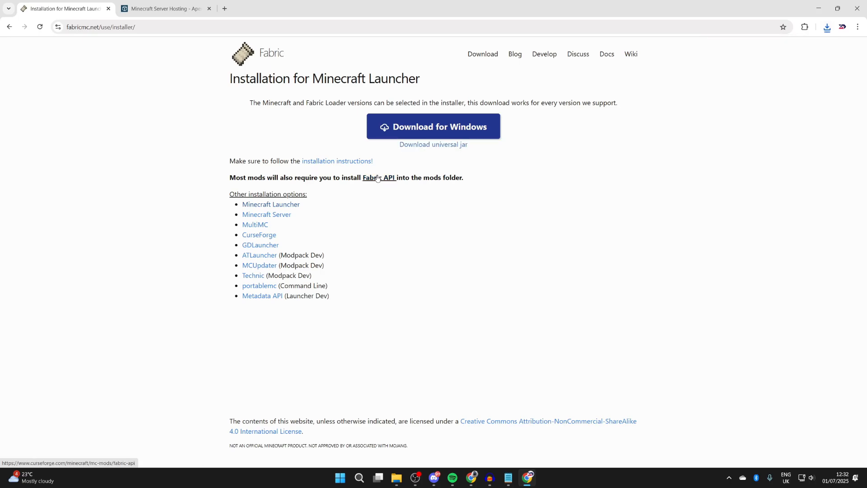
Step: Download Fabric API 0.128.1 for Minecraft 1.21.7 from its CurseForge page
{"action": "left_click", "coordinate": [379, 177]}
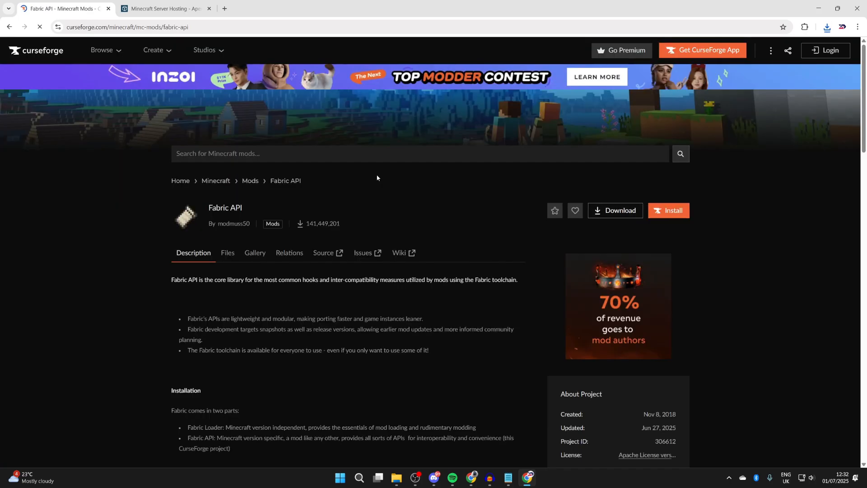
{"action": "left_click", "coordinate": [226, 254]}
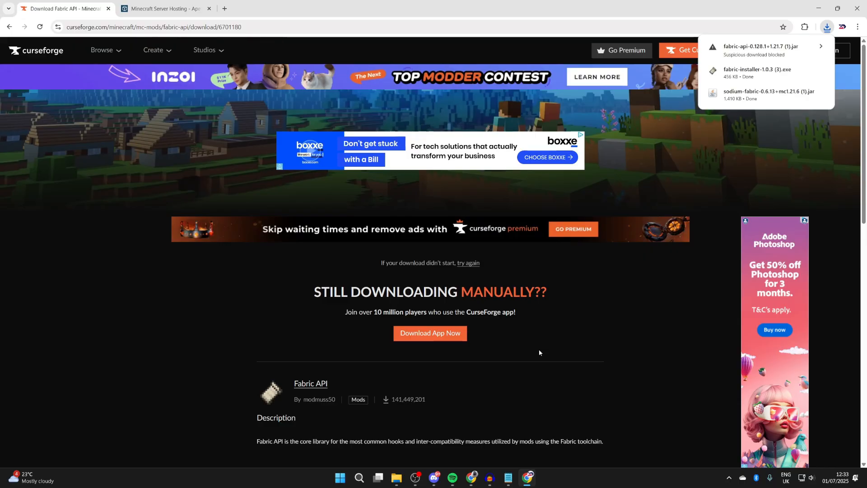
{"action": "mouse_move", "coordinate": [525, 349]}
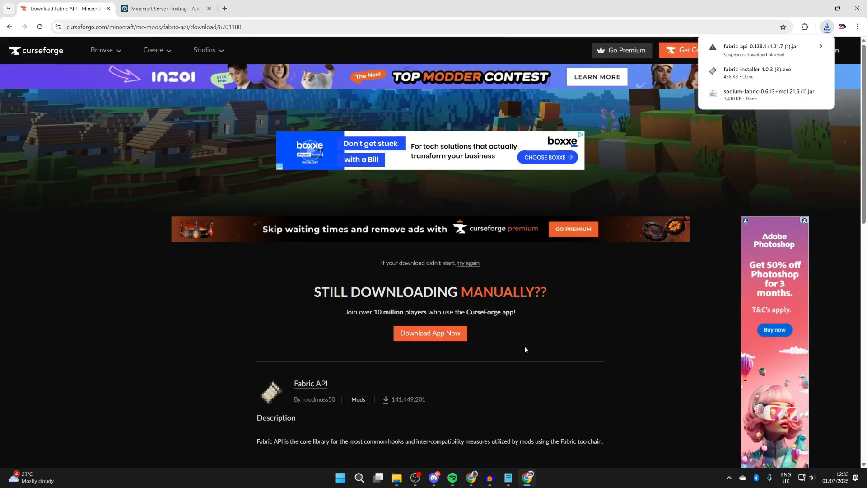
{"action": "left_click", "coordinate": [164, 9]}
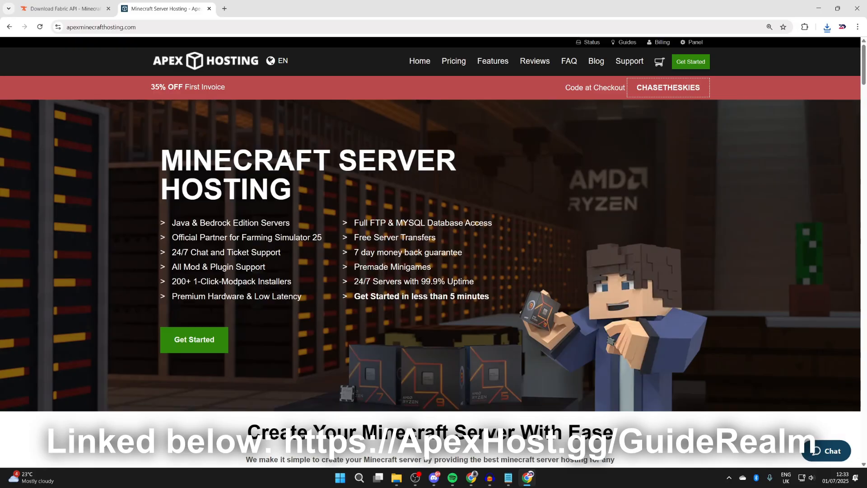
Step: Scroll the Apex Hosting homepage down to its modpack, DDoS protection, backup and control panel features
{"action": "scroll", "scroll_direction": "down", "scroll_amount": 3}
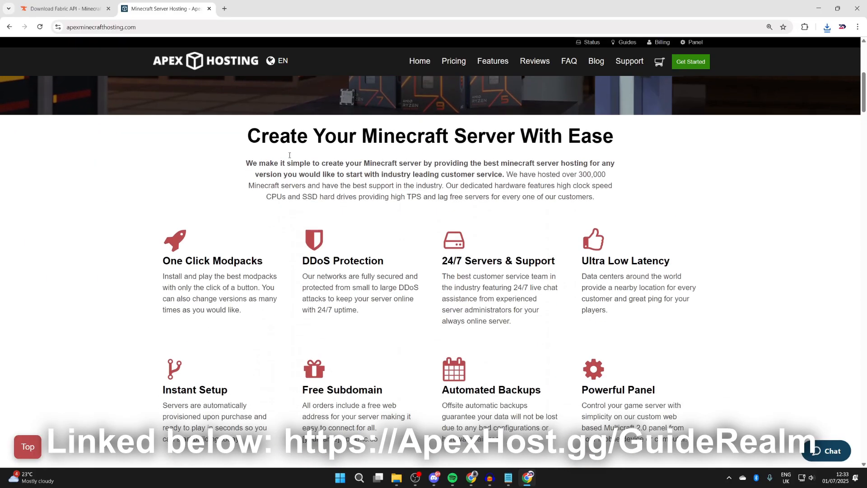
{"action": "scroll", "scroll_direction": "down", "scroll_amount": 3}
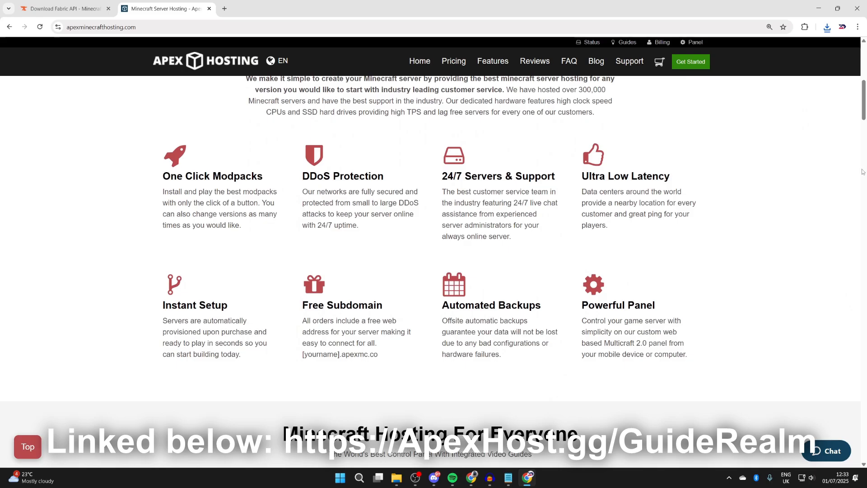
{"action": "mouse_move", "coordinate": [716, 317]}
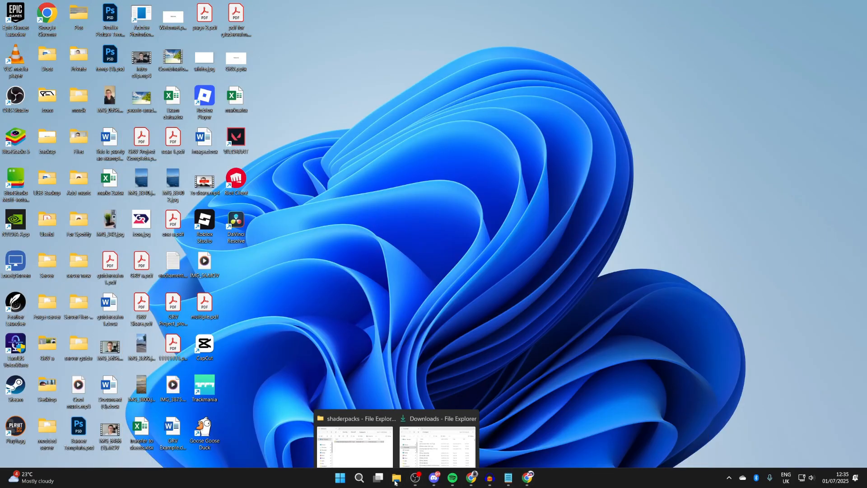
Step: Run fabric-installer-1.0.3 from Downloads to install Fabric Loader 0.16.14 for Minecraft 1.21.7
{"action": "left_click", "coordinate": [434, 446]}
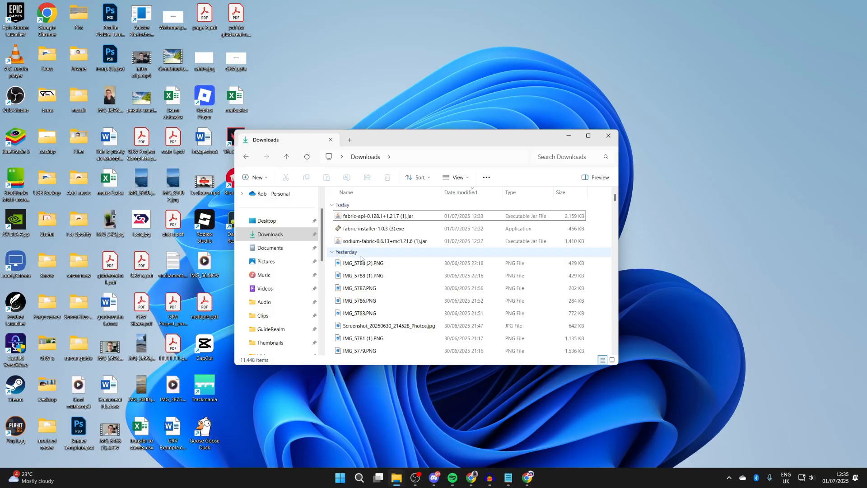
{"action": "left_click", "coordinate": [373, 229]}
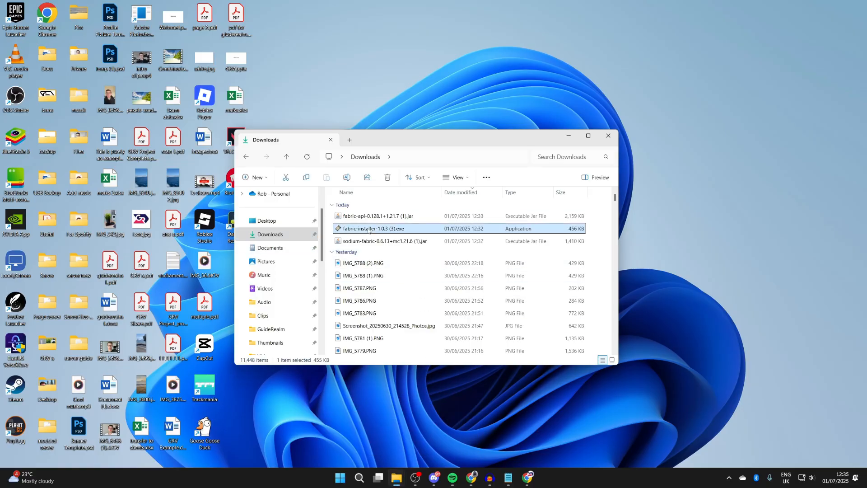
{"action": "double_click", "coordinate": [375, 228]}
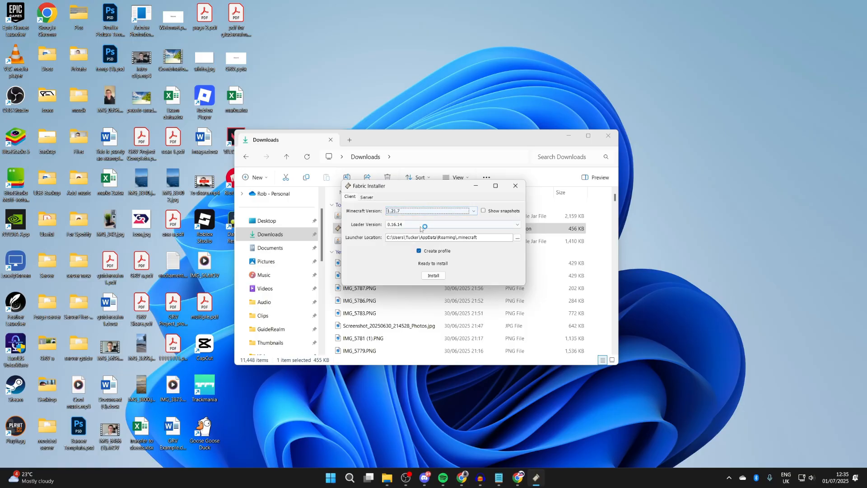
{"action": "left_click", "coordinate": [433, 275]}
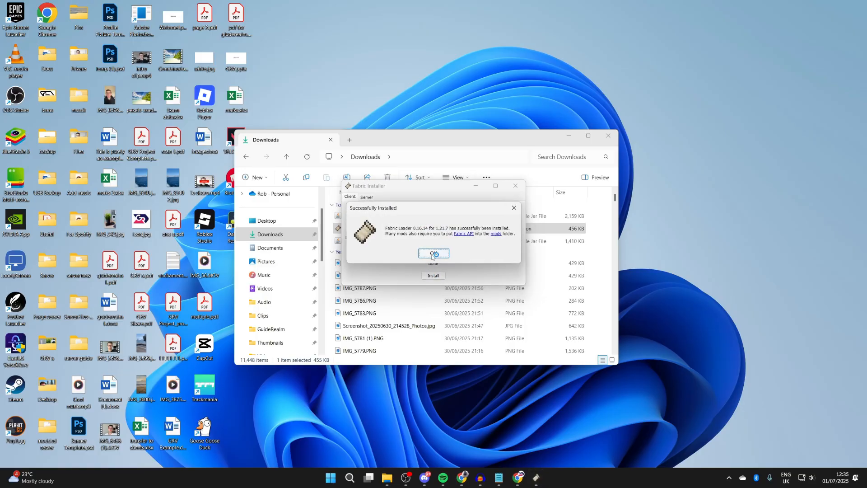
{"action": "left_click", "coordinate": [433, 253]}
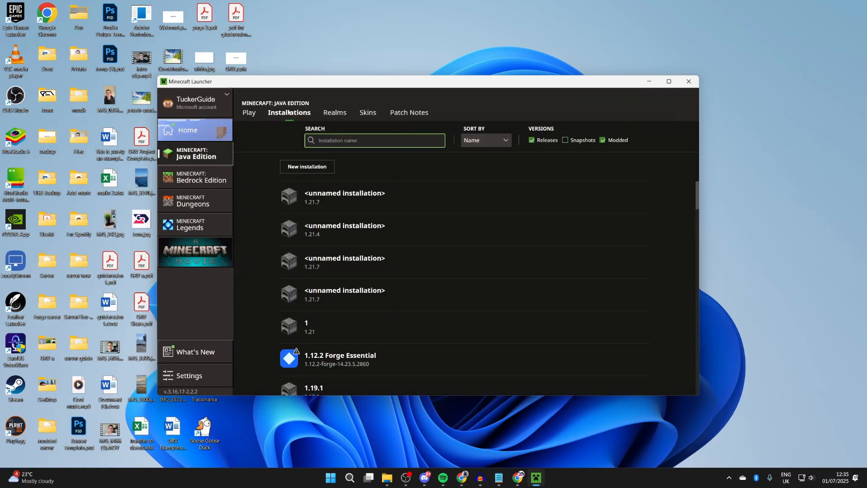
Step: Scroll the launcher's installations list down to the fabric-loader-1.21.7 profile
{"action": "scroll", "scroll_direction": "down", "scroll_amount": 3}
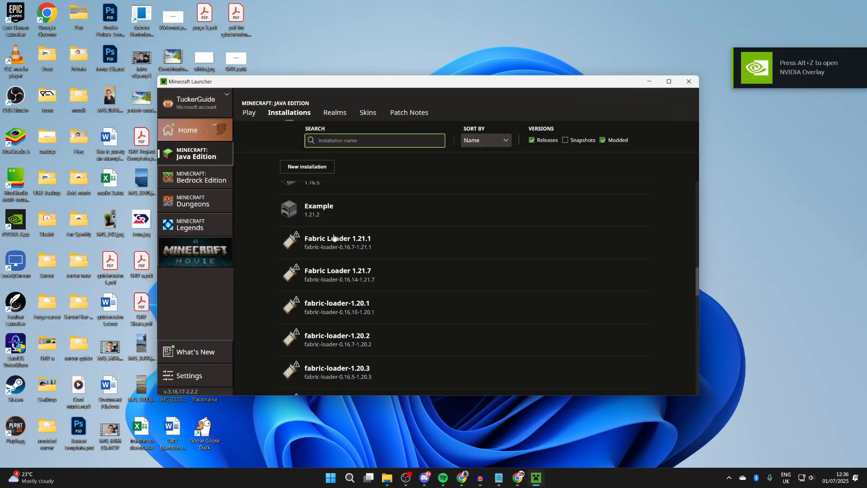
{"action": "scroll", "scroll_direction": "down", "scroll_amount": 3}
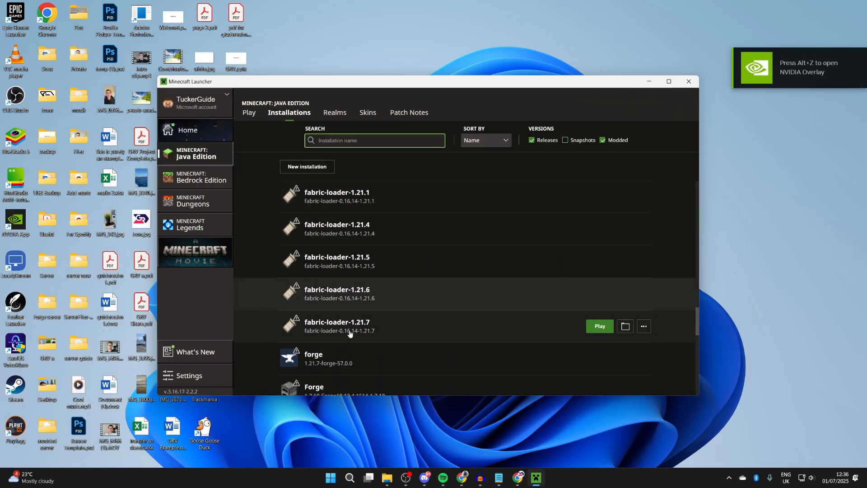
{"action": "mouse_move", "coordinate": [625, 325]}
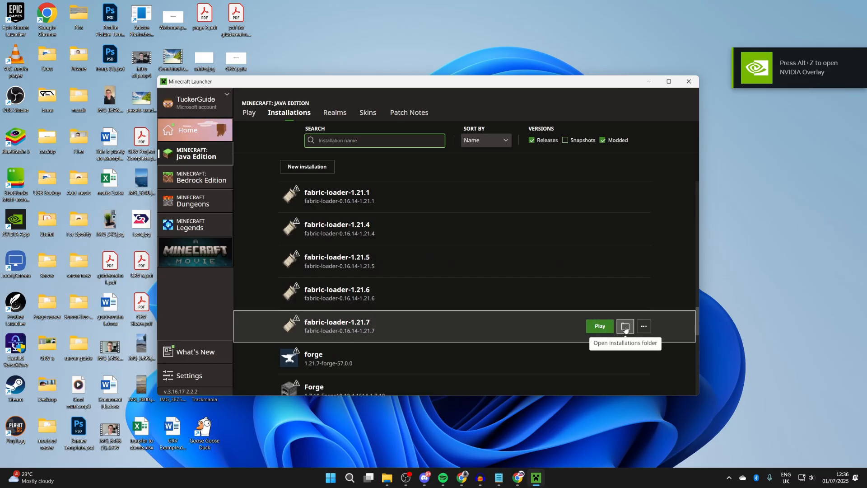
Step: Open fabric-loader-1.21.7's empty mods folder, then launch that installation as modded Minecraft
{"action": "left_click", "coordinate": [624, 325]}
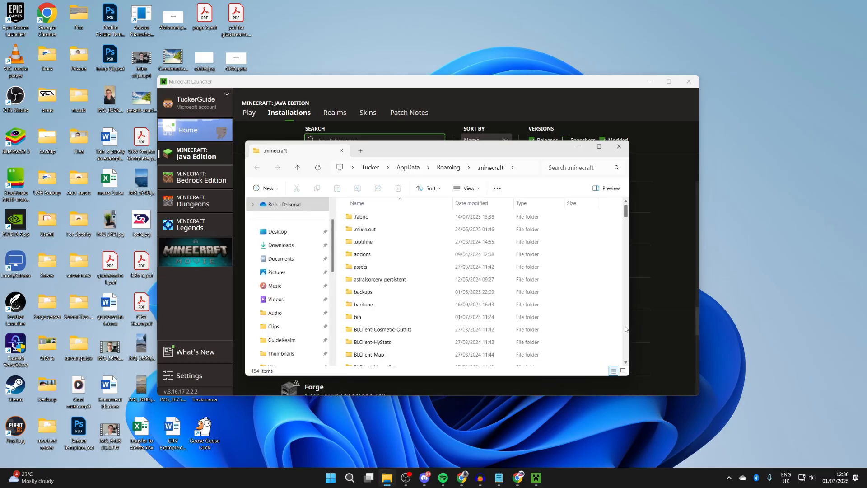
{"action": "scroll", "scroll_direction": "down", "scroll_amount": 3}
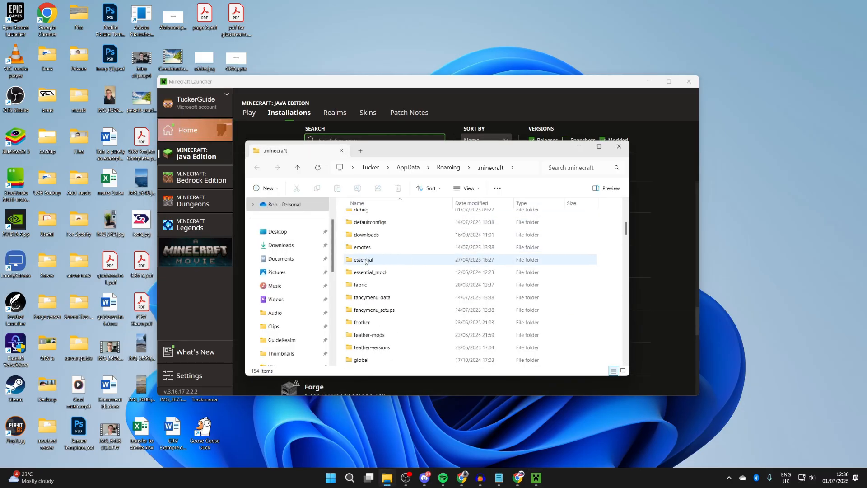
{"action": "scroll", "scroll_direction": "down", "scroll_amount": 3}
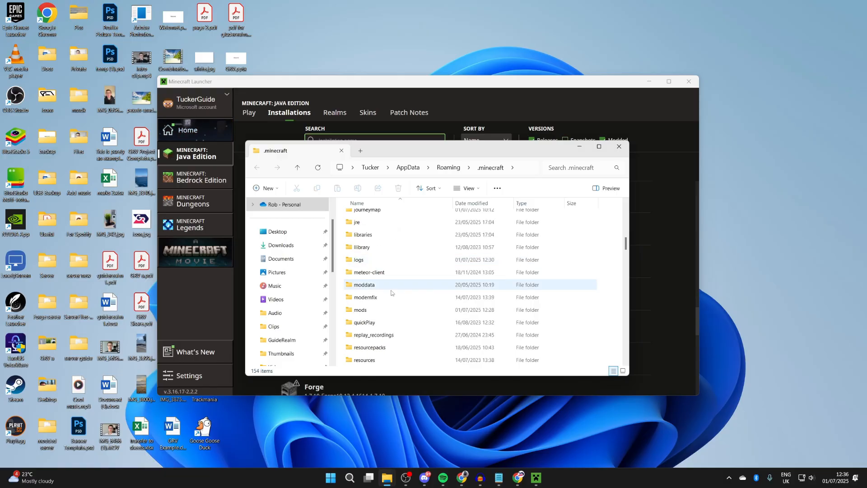
{"action": "double_click", "coordinate": [359, 309]}
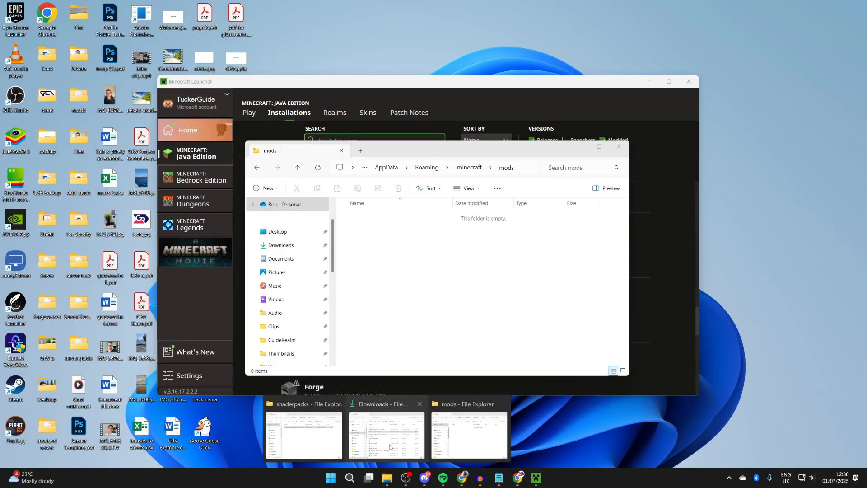
{"action": "left_click", "coordinate": [382, 434]}
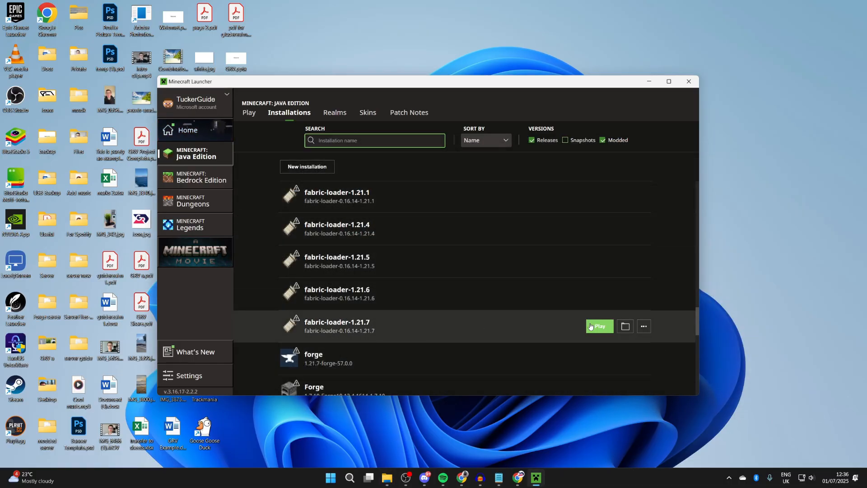
{"action": "left_click", "coordinate": [598, 325]}
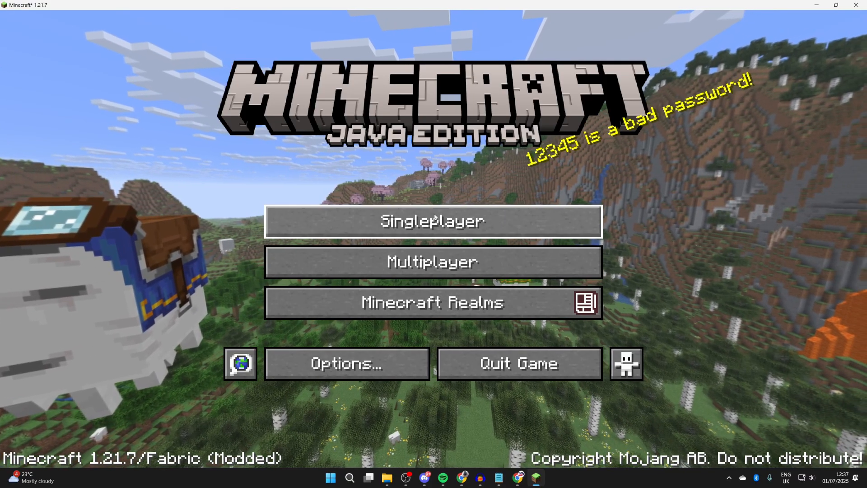
Step: Enter a singleplayer world, view Sodium's video settings pages, then return to gameplay
{"action": "left_click", "coordinate": [433, 221]}
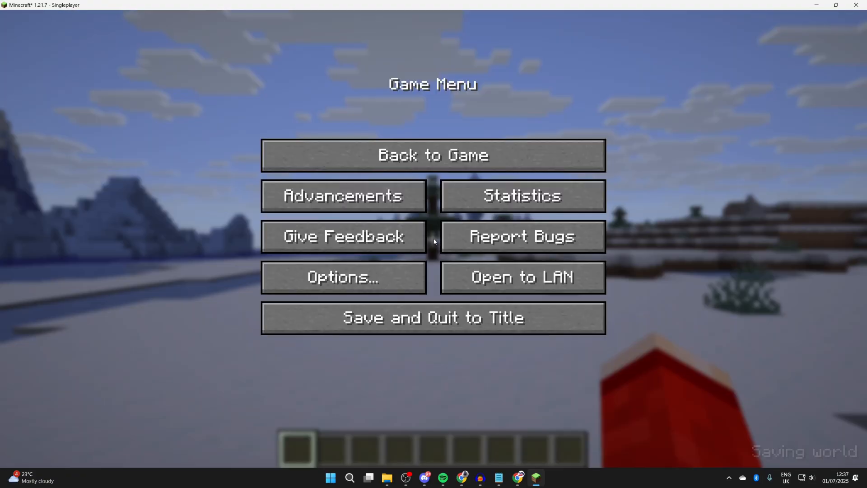
{"action": "left_click", "coordinate": [343, 277]}
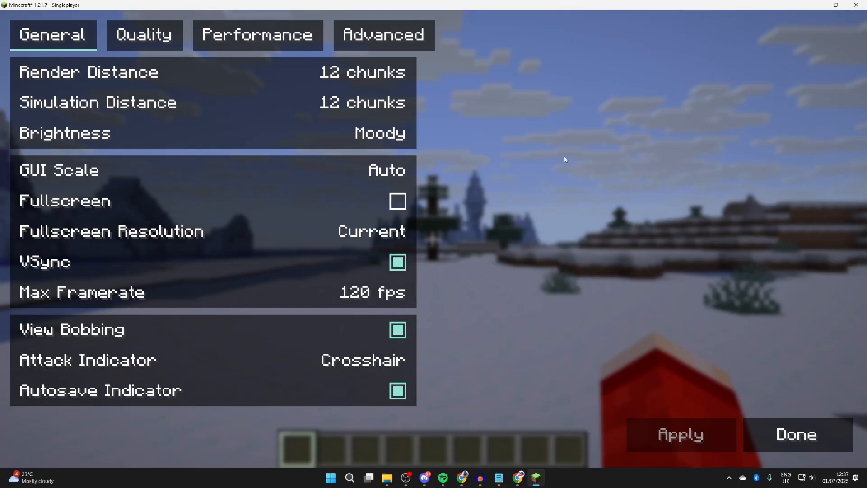
{"action": "left_click", "coordinate": [794, 434]}
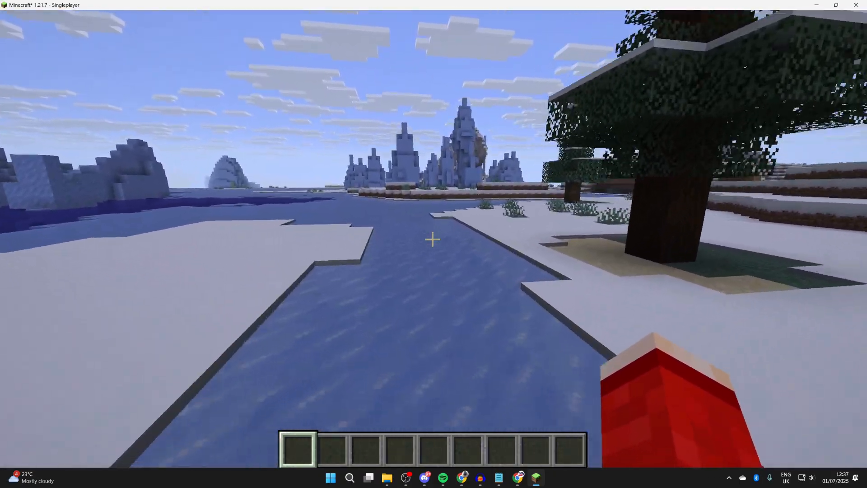
{"action": "mouse_move", "coordinate": [433, 239]}
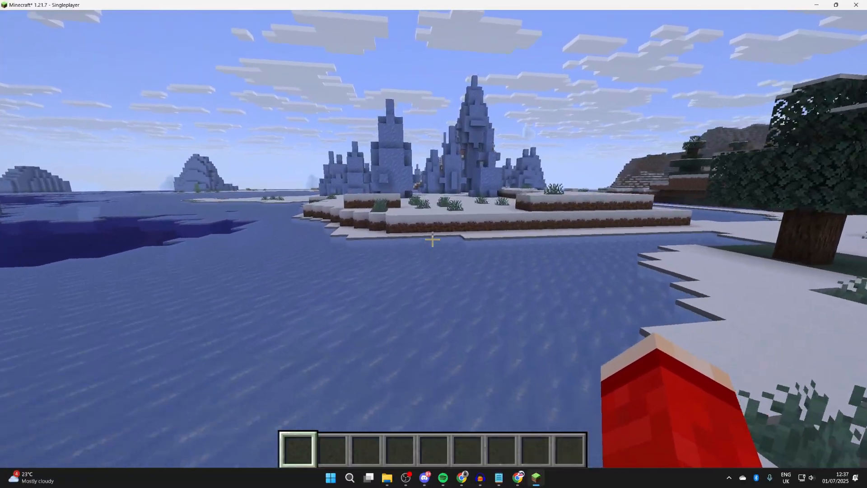